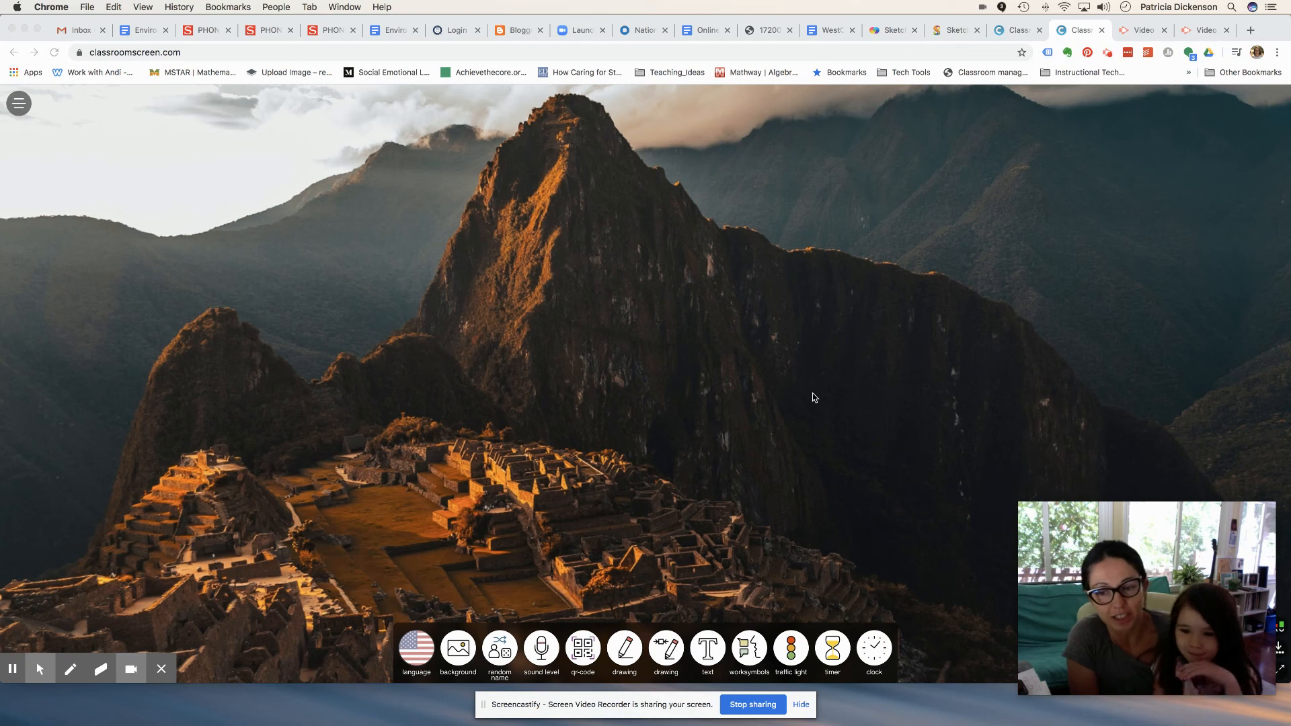
{"action": "mouse_move", "coordinate": [258, 224]}
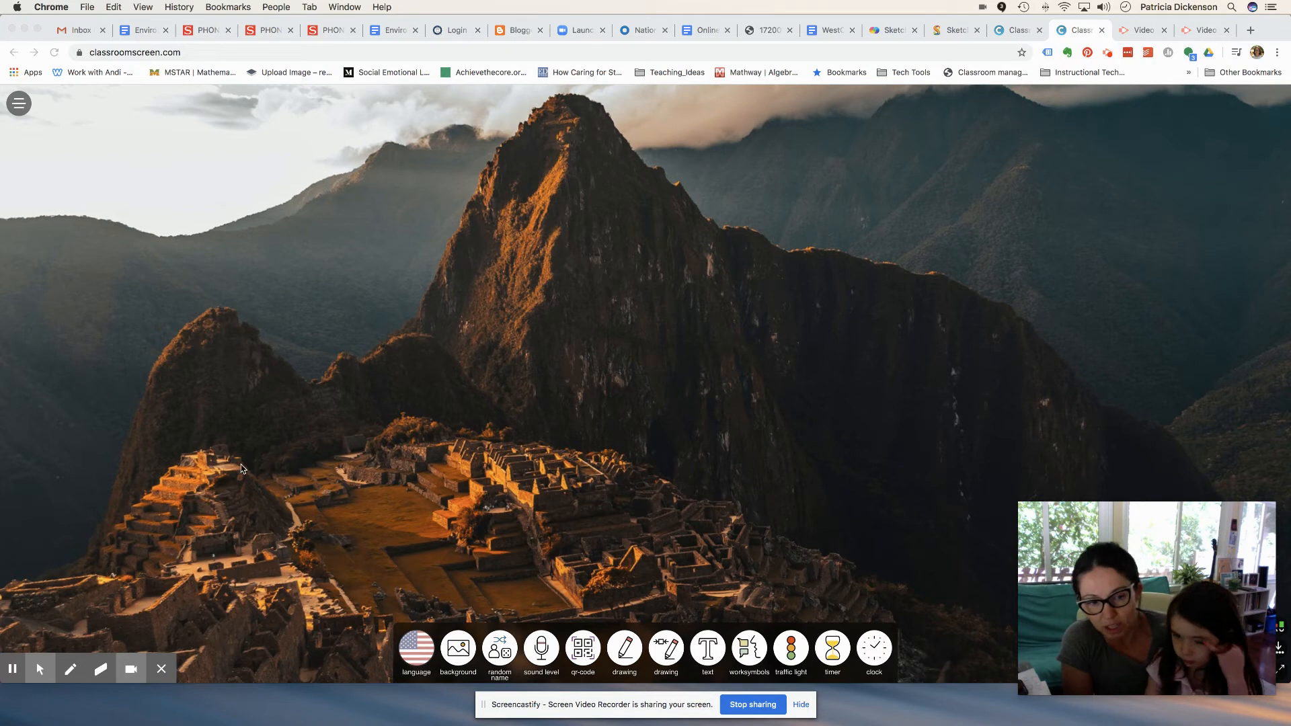
{"action": "mouse_move", "coordinate": [267, 330]}
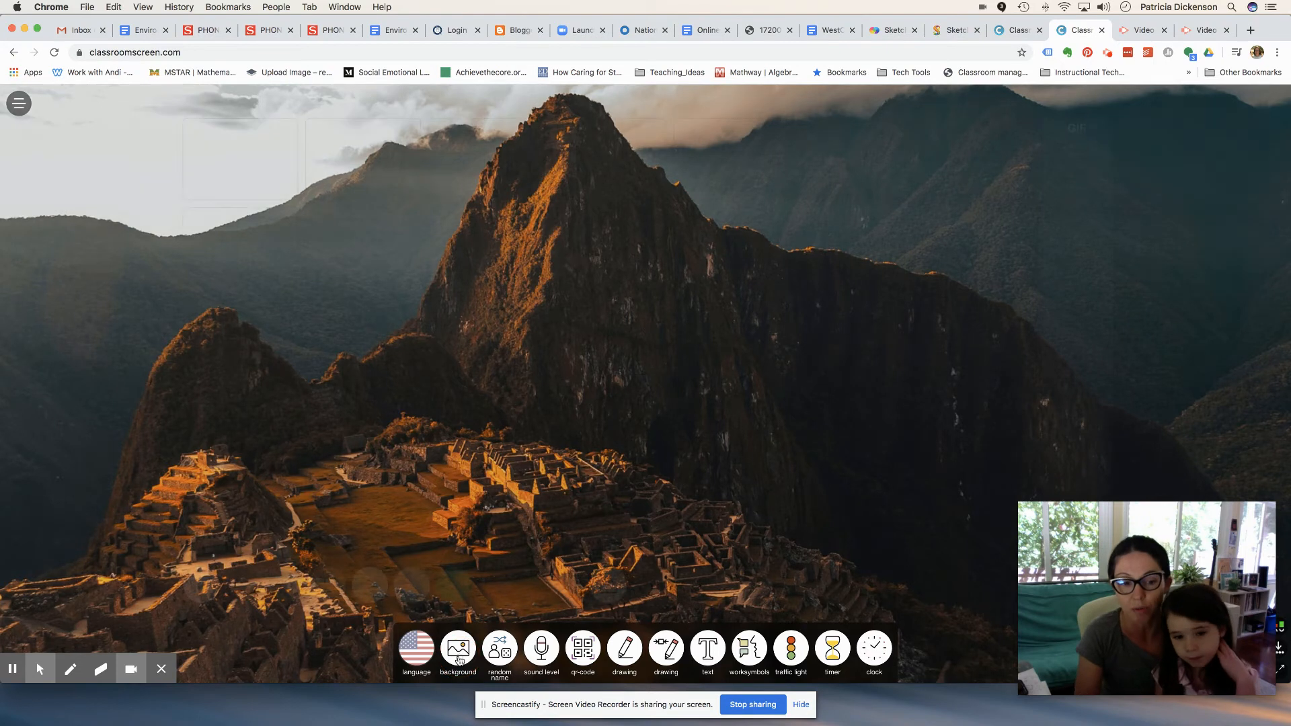
Step: Upload the raceto120 image, found by searching 'race', as the screen background
{"action": "left_click", "coordinate": [458, 648]}
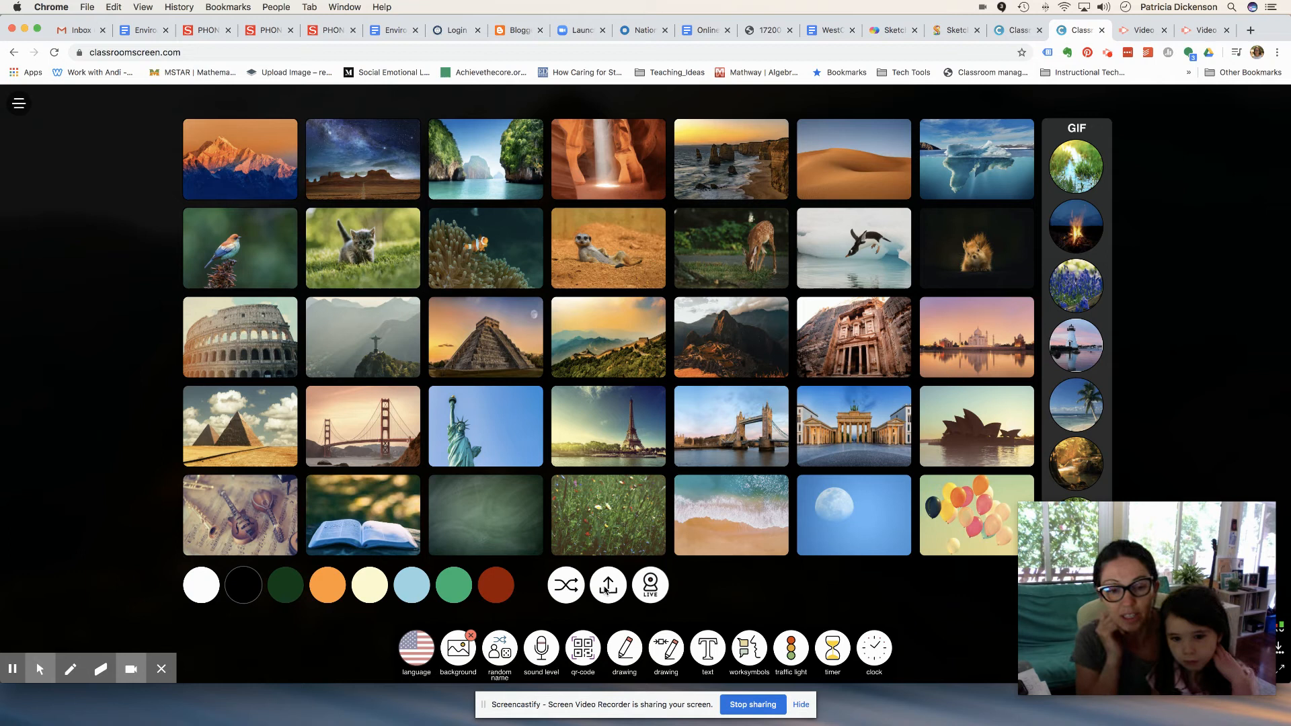
{"action": "left_click", "coordinate": [607, 584]}
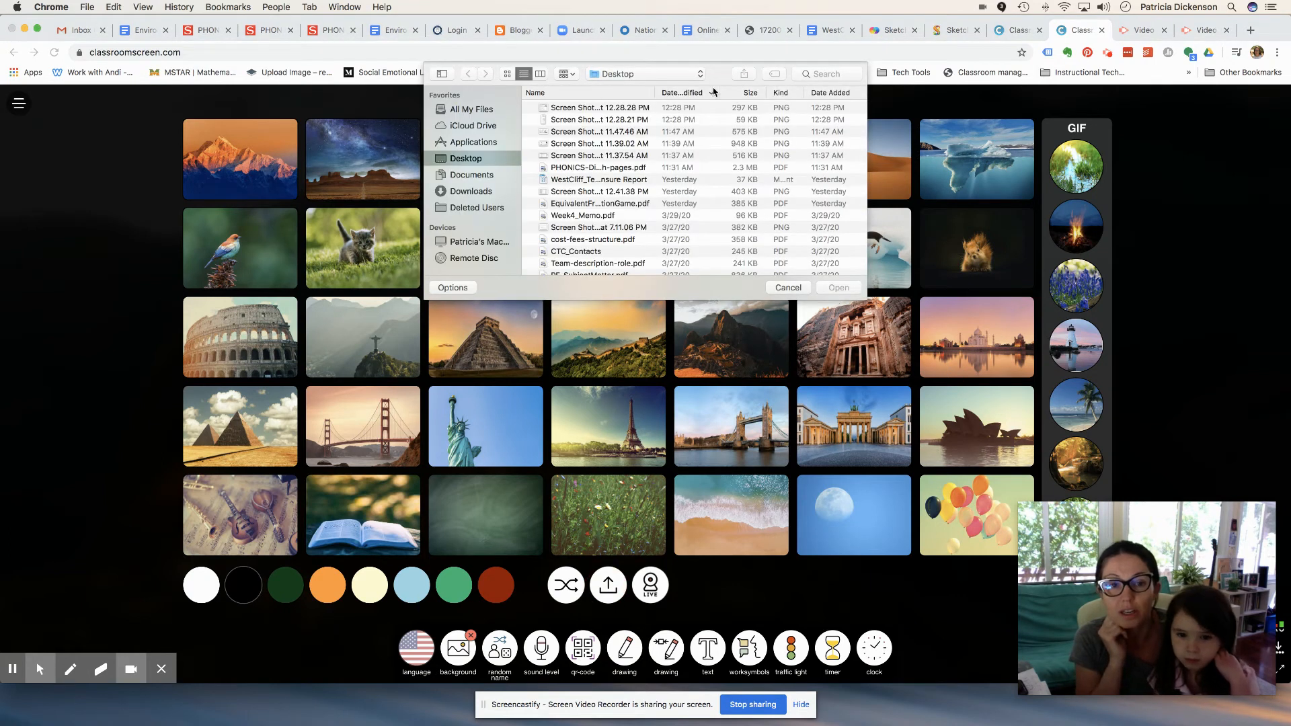
{"action": "left_click", "coordinate": [826, 73]}
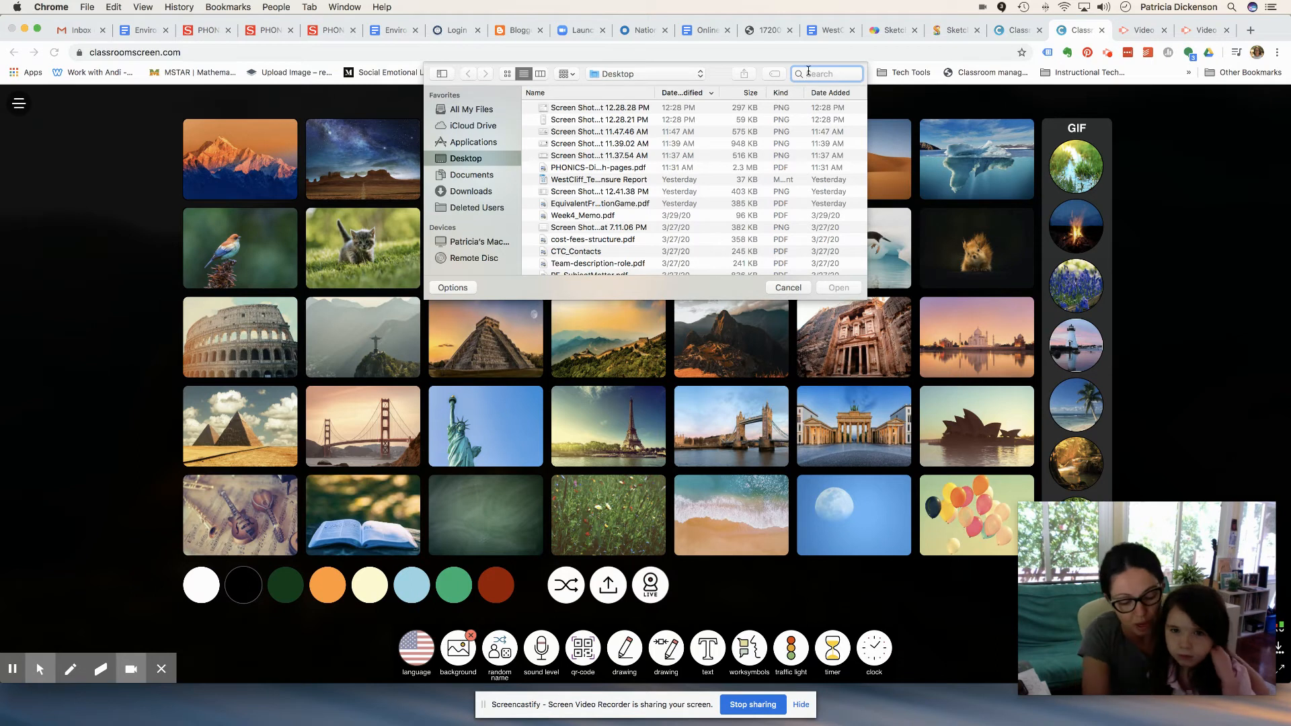
{"action": "type", "text": "race"}
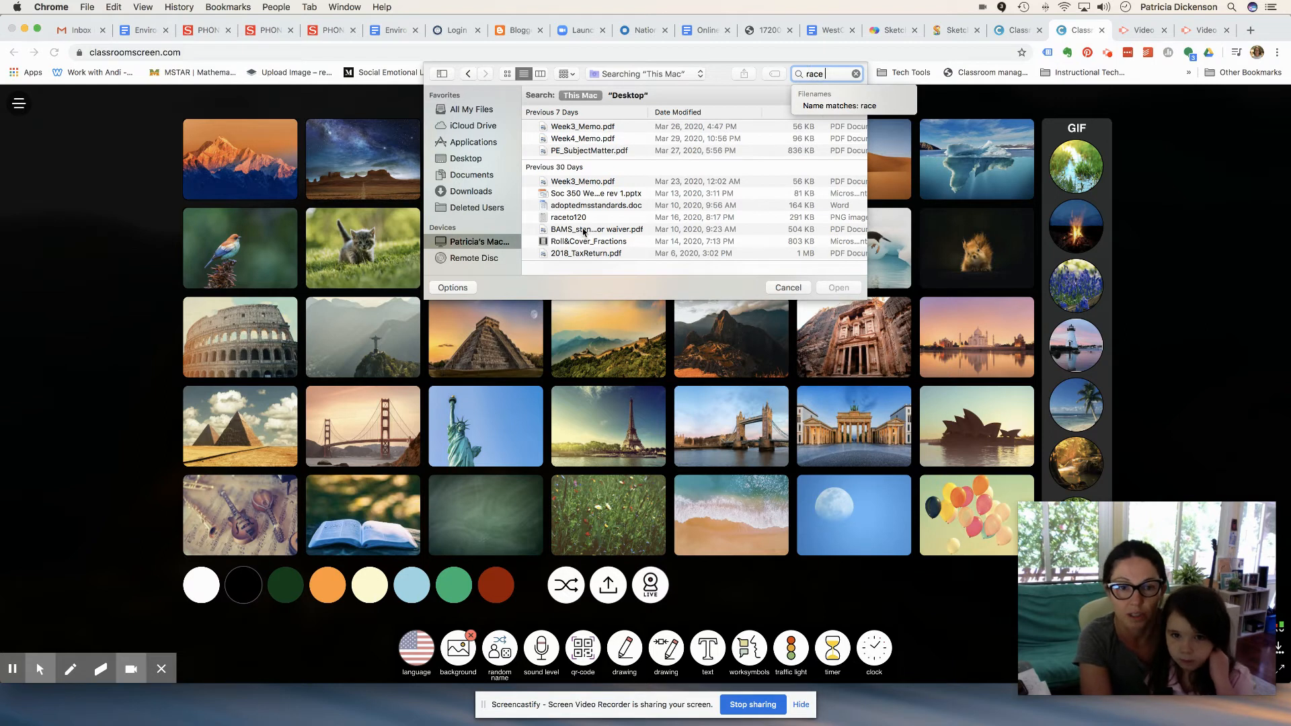
{"action": "left_click", "coordinate": [568, 217]}
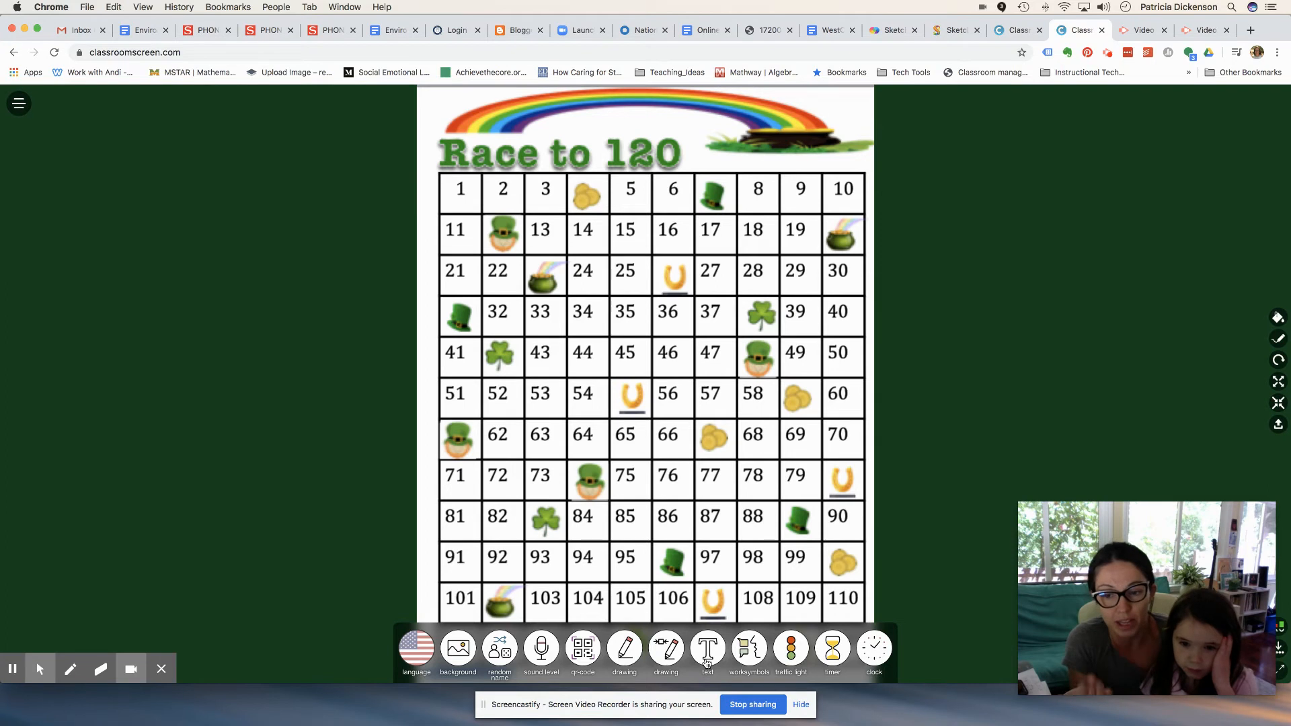
Step: Add a text box and a random picker widget switched to rolling dice
{"action": "left_click", "coordinate": [707, 648]}
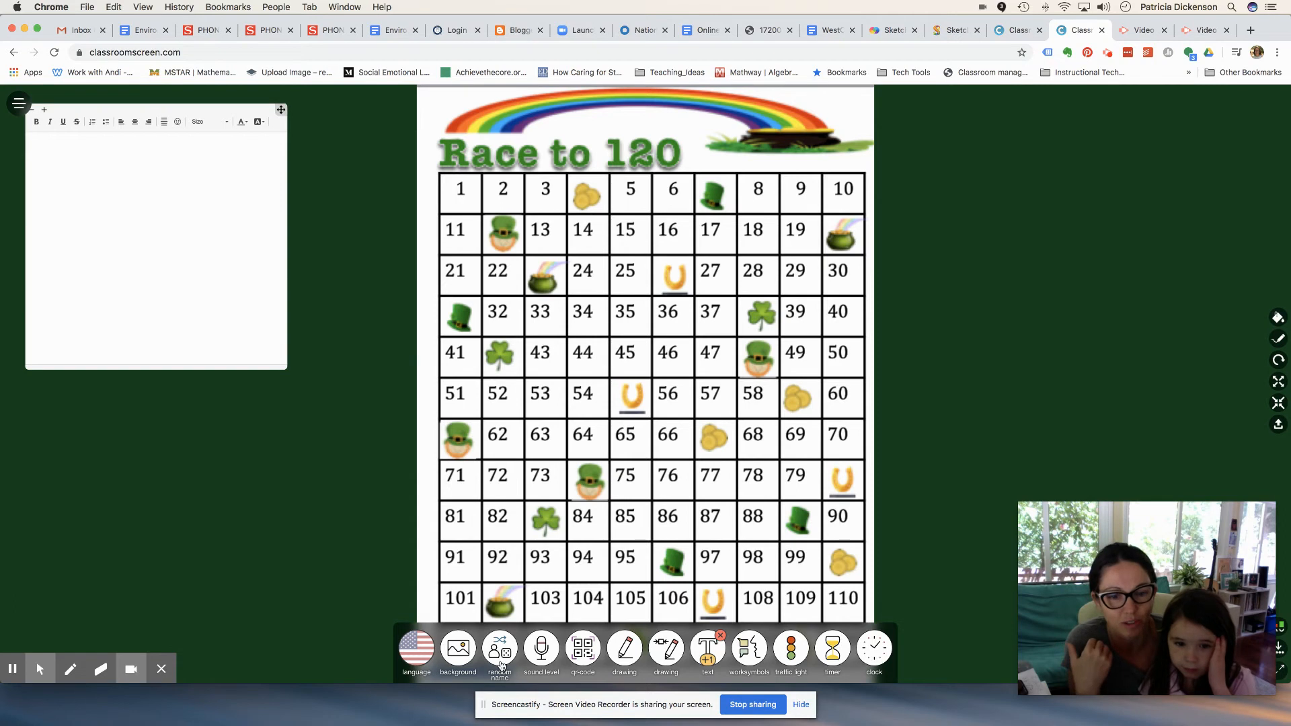
{"action": "left_click", "coordinate": [499, 649]}
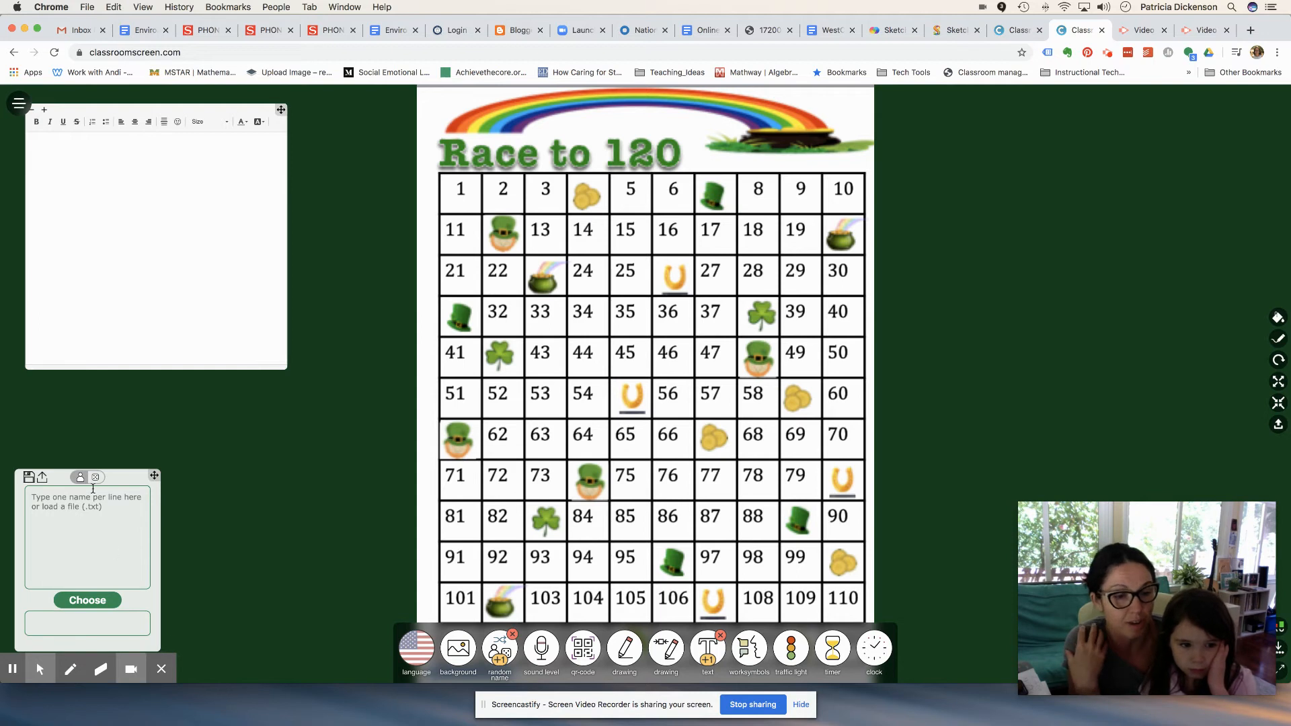
{"action": "left_click", "coordinate": [80, 478]}
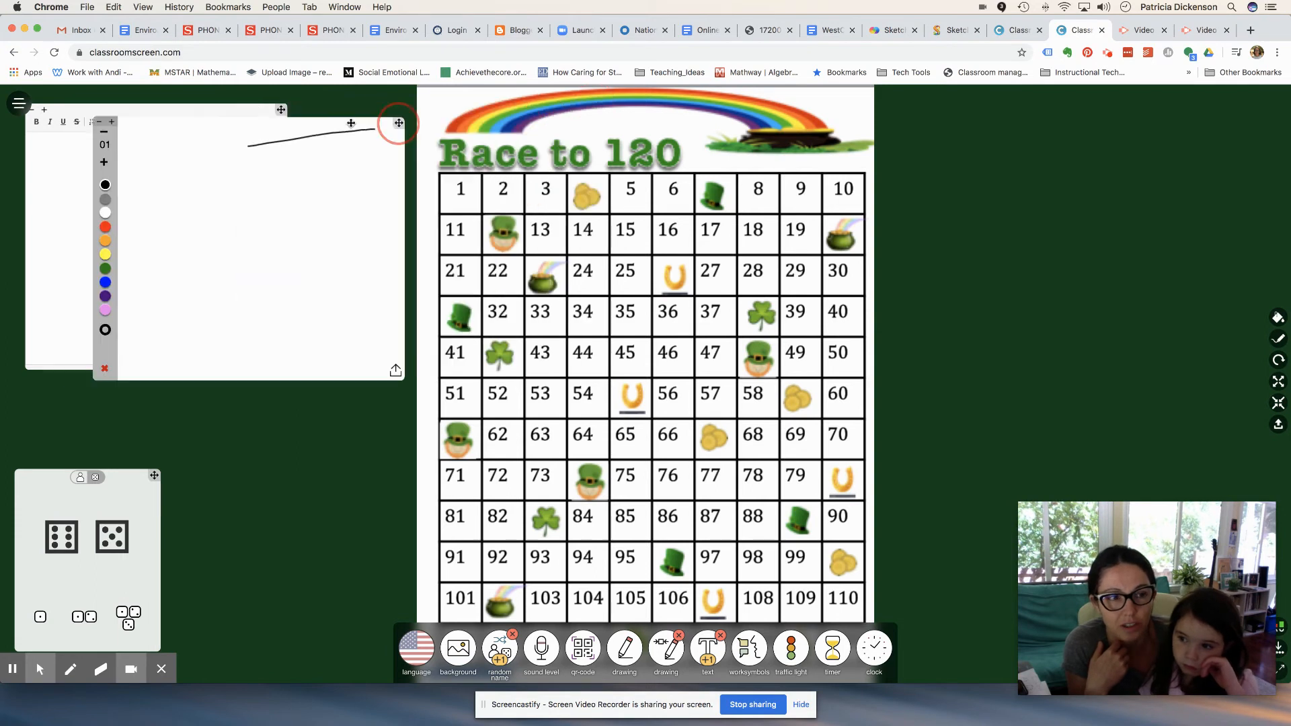
Step: Move the drawing pad over the text box and handwrite 4+2=6 on it
{"action": "left_click_drag", "start_coordinate": [398, 123], "coordinate": [323, 115]}
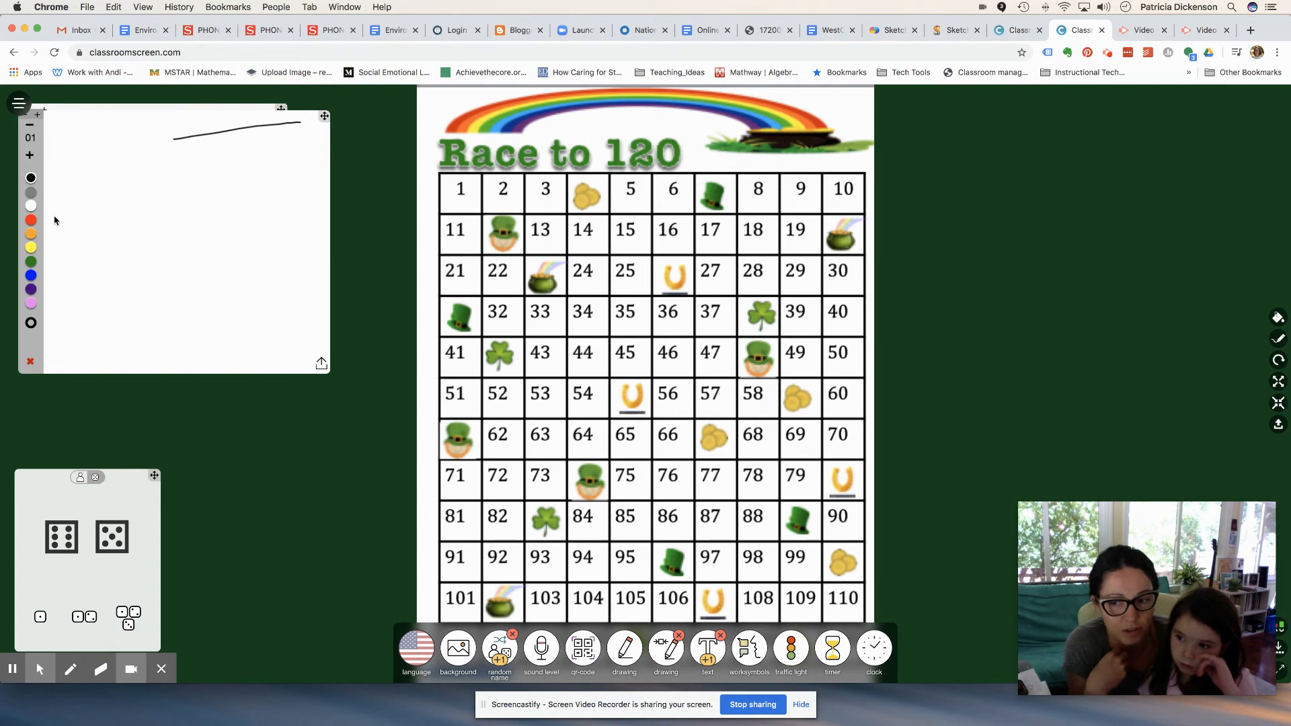
{"action": "mouse_move", "coordinate": [45, 342]}
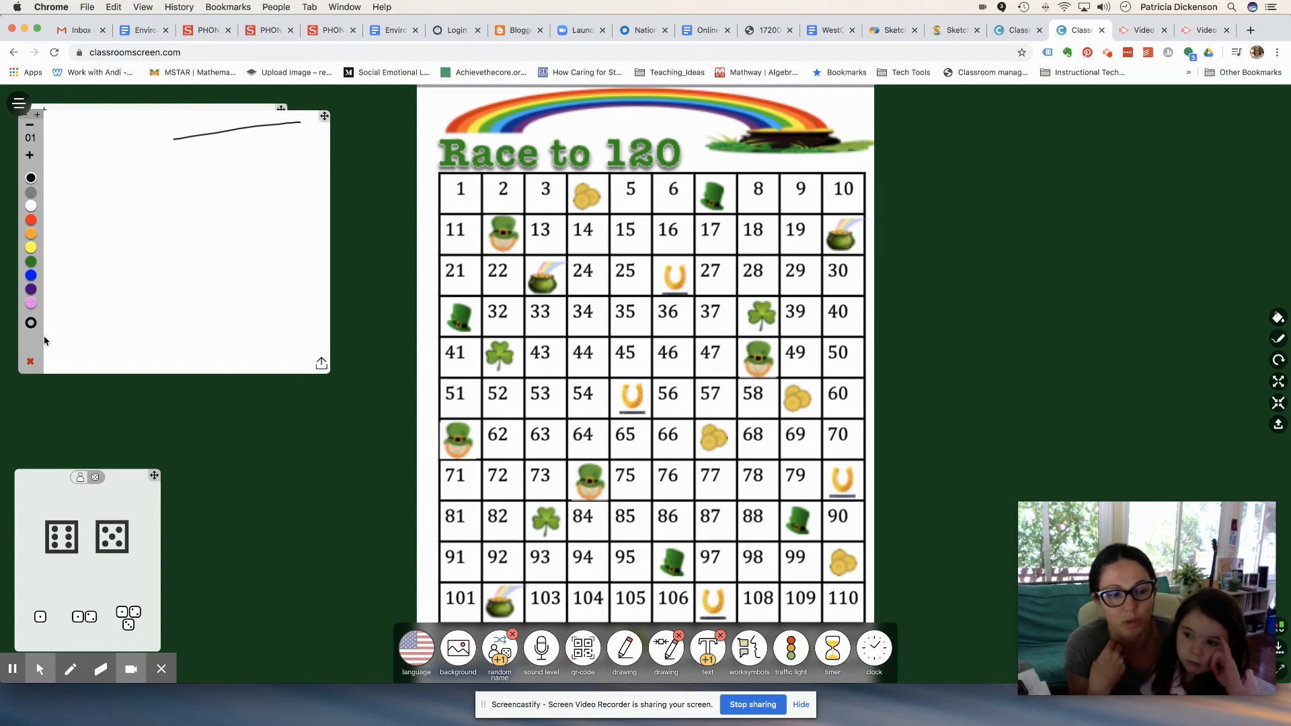
{"action": "mouse_move", "coordinate": [170, 505]}
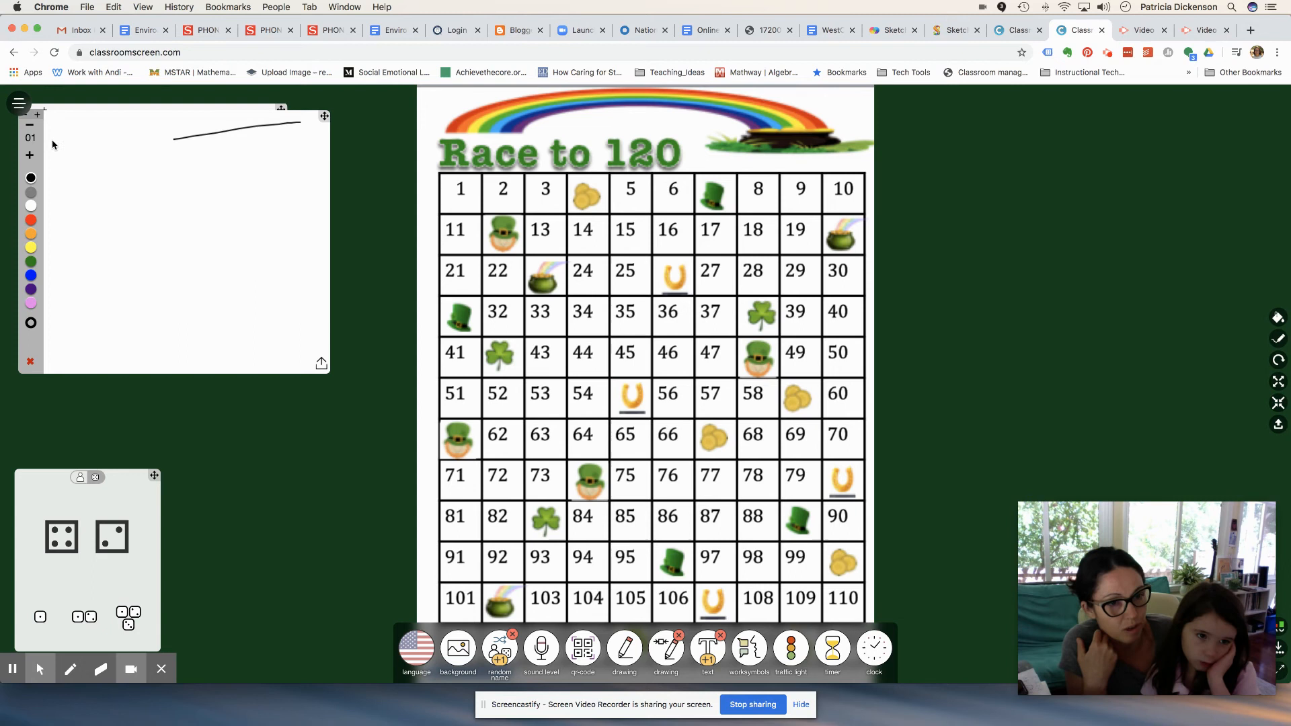
{"action": "left_click_drag", "start_coordinate": [58, 144], "coordinate": [66, 165]}
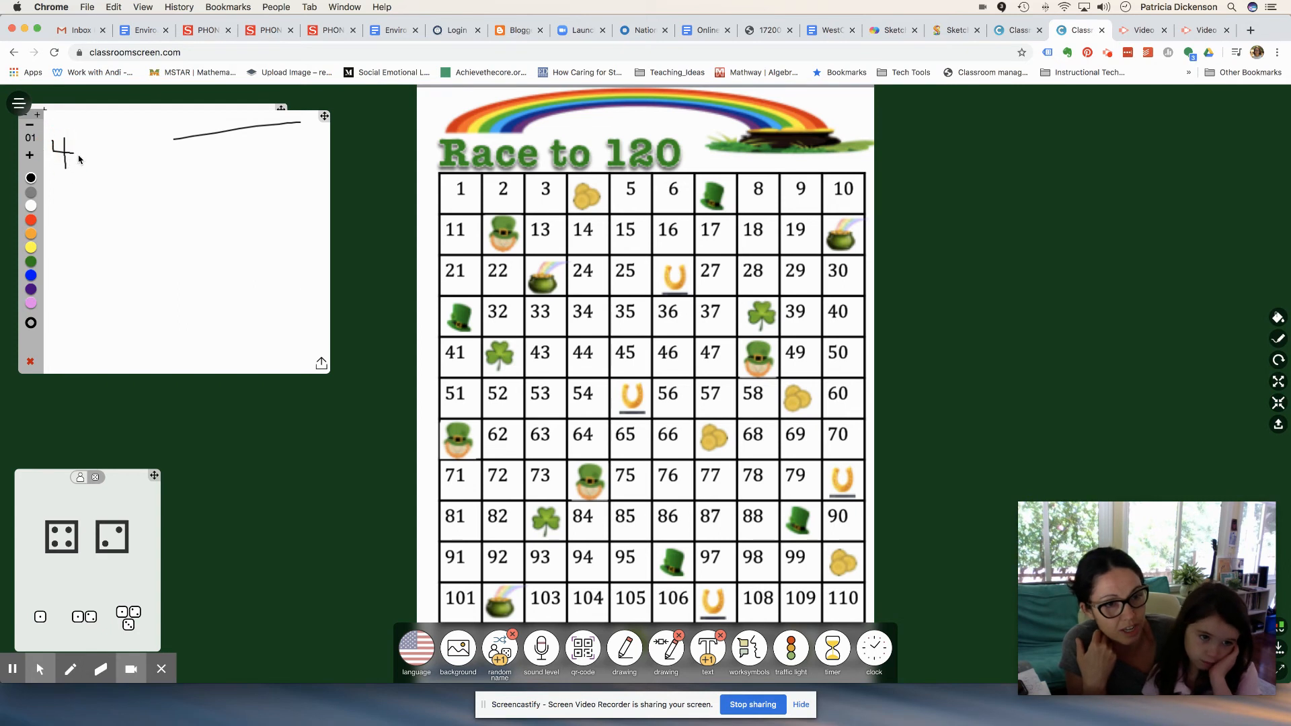
{"action": "left_click_drag", "start_coordinate": [78, 148], "coordinate": [92, 148]}
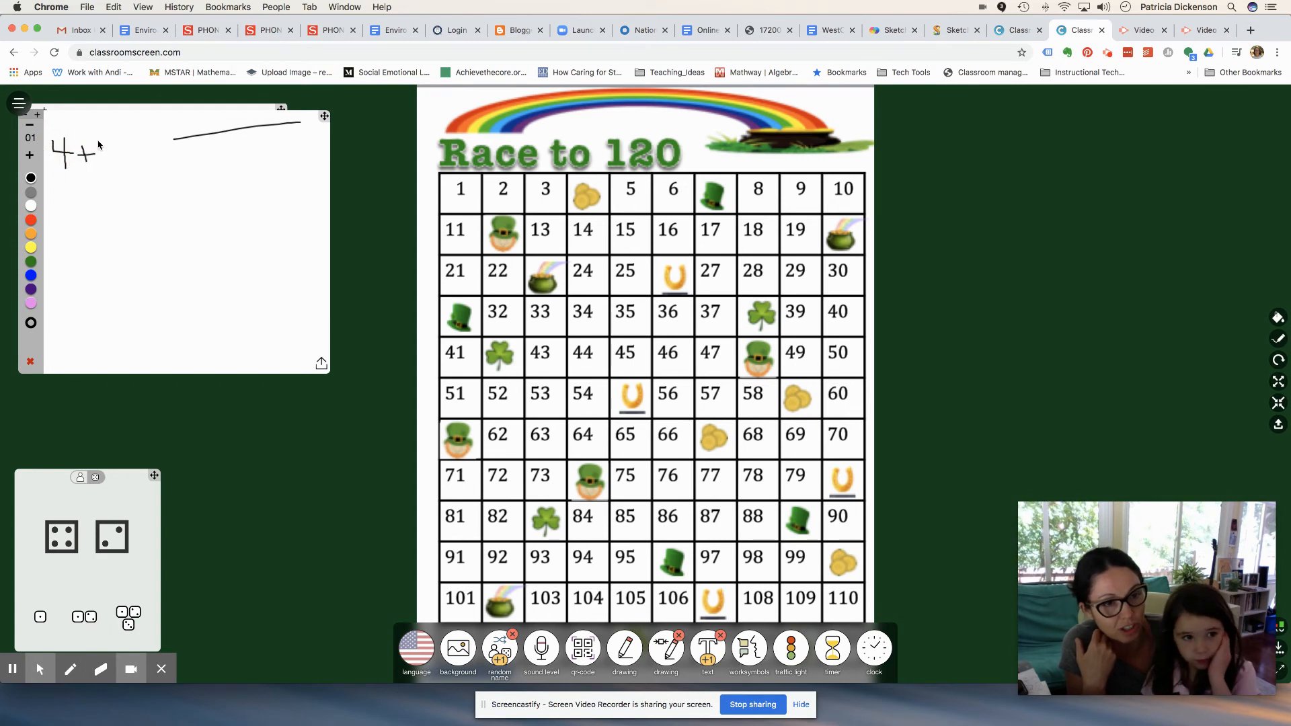
{"action": "left_click_drag", "start_coordinate": [95, 148], "coordinate": [145, 148]}
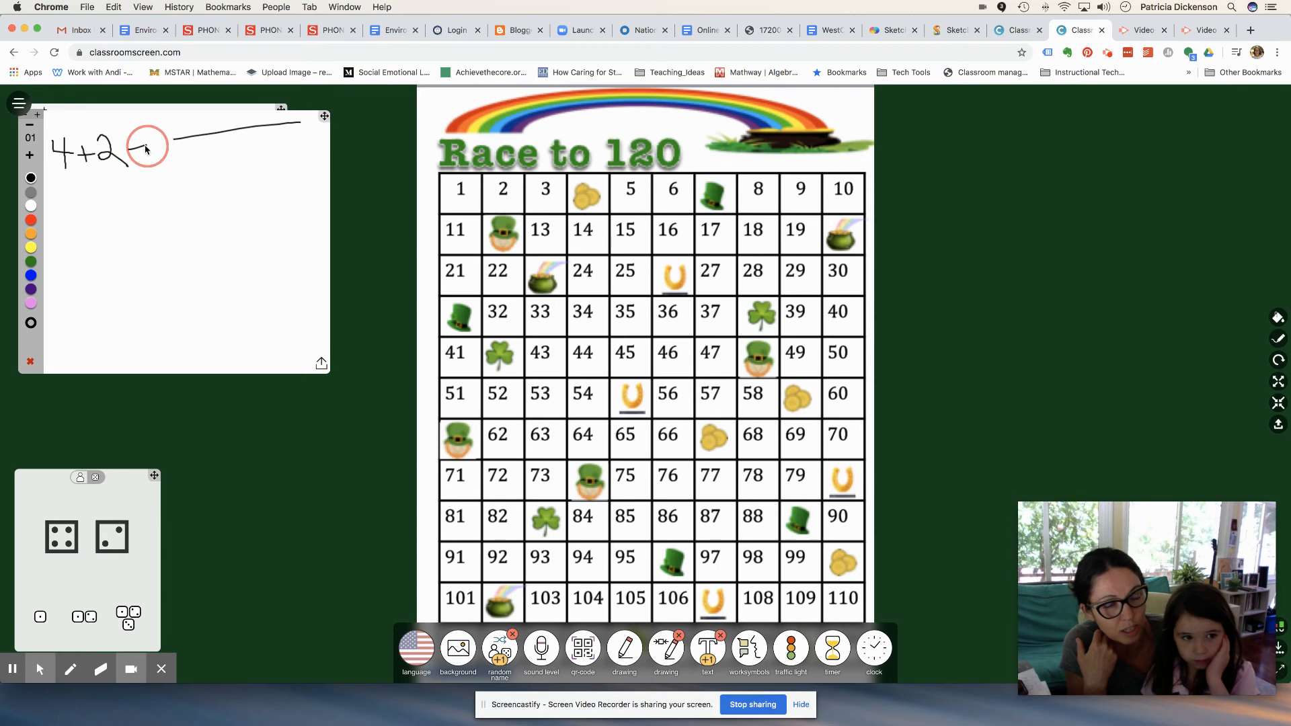
{"action": "left_click_drag", "start_coordinate": [140, 148], "coordinate": [189, 161]}
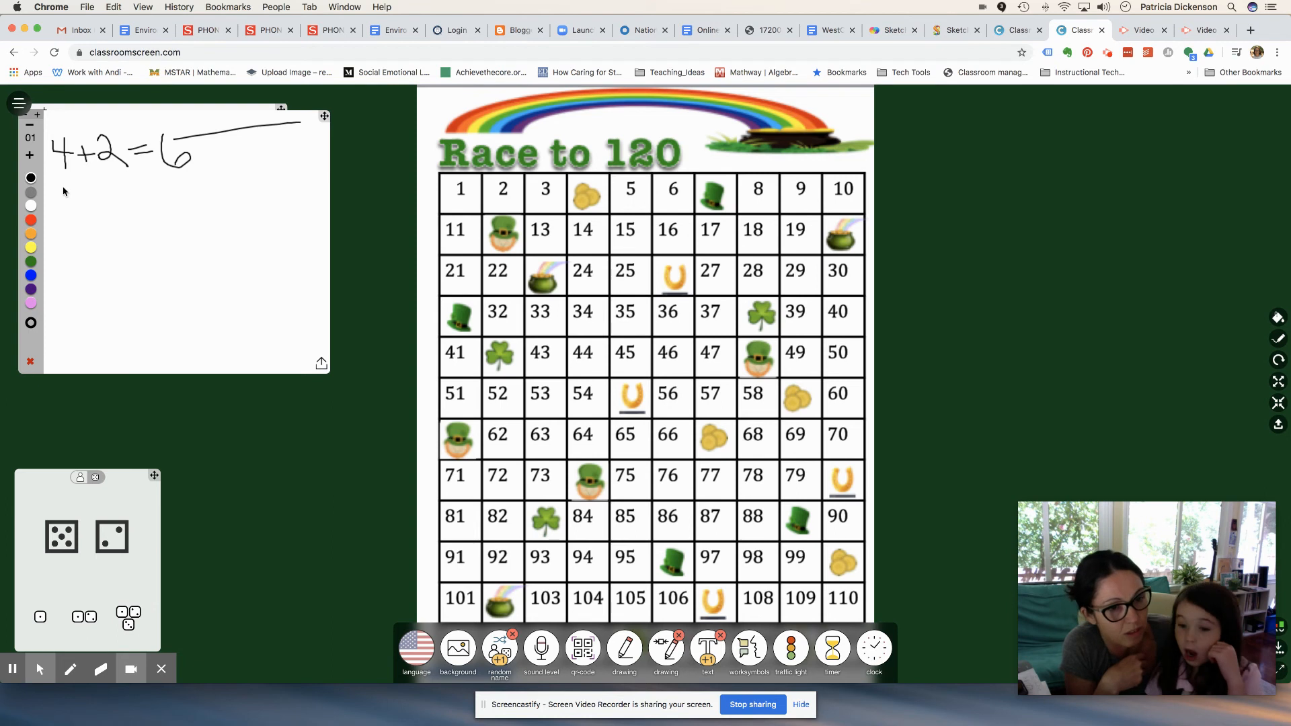
Step: Handwrite 6+7=13 on the drawing pad's second line, below 4+2=6
{"action": "left_click_drag", "start_coordinate": [64, 189], "coordinate": [91, 210]}
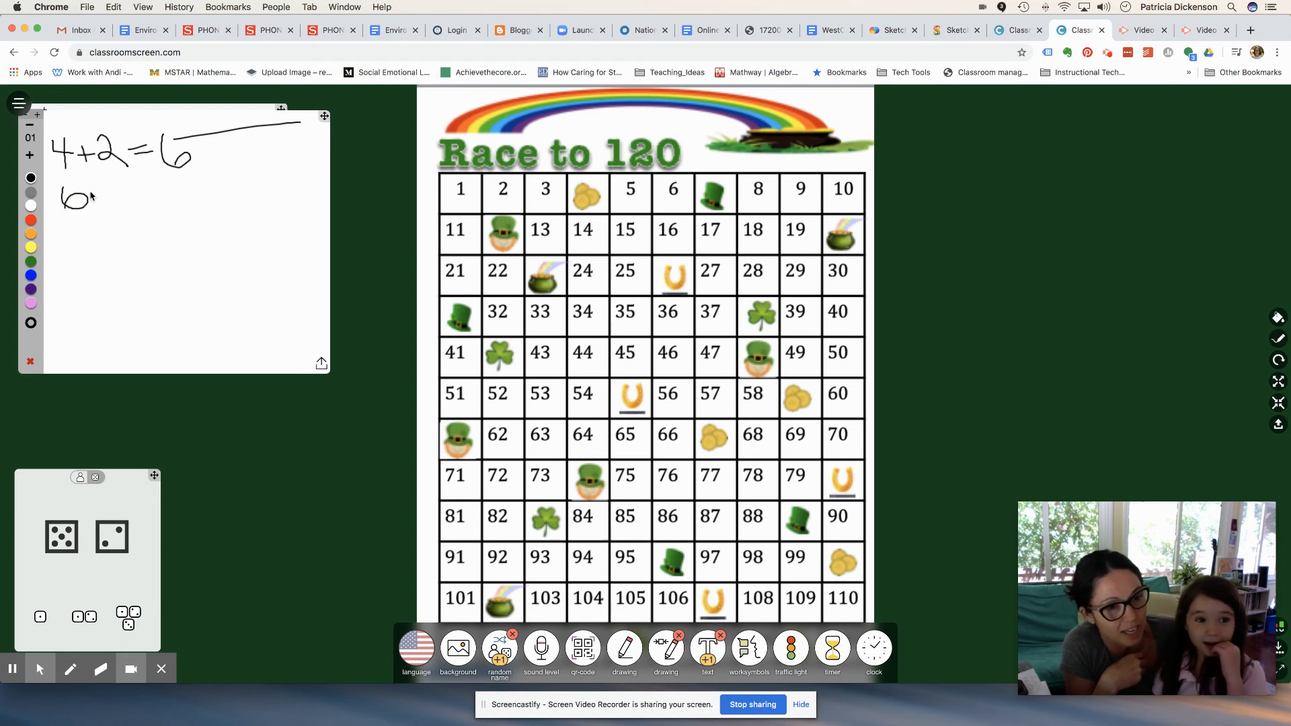
{"action": "left_click_drag", "start_coordinate": [91, 190], "coordinate": [111, 190]}
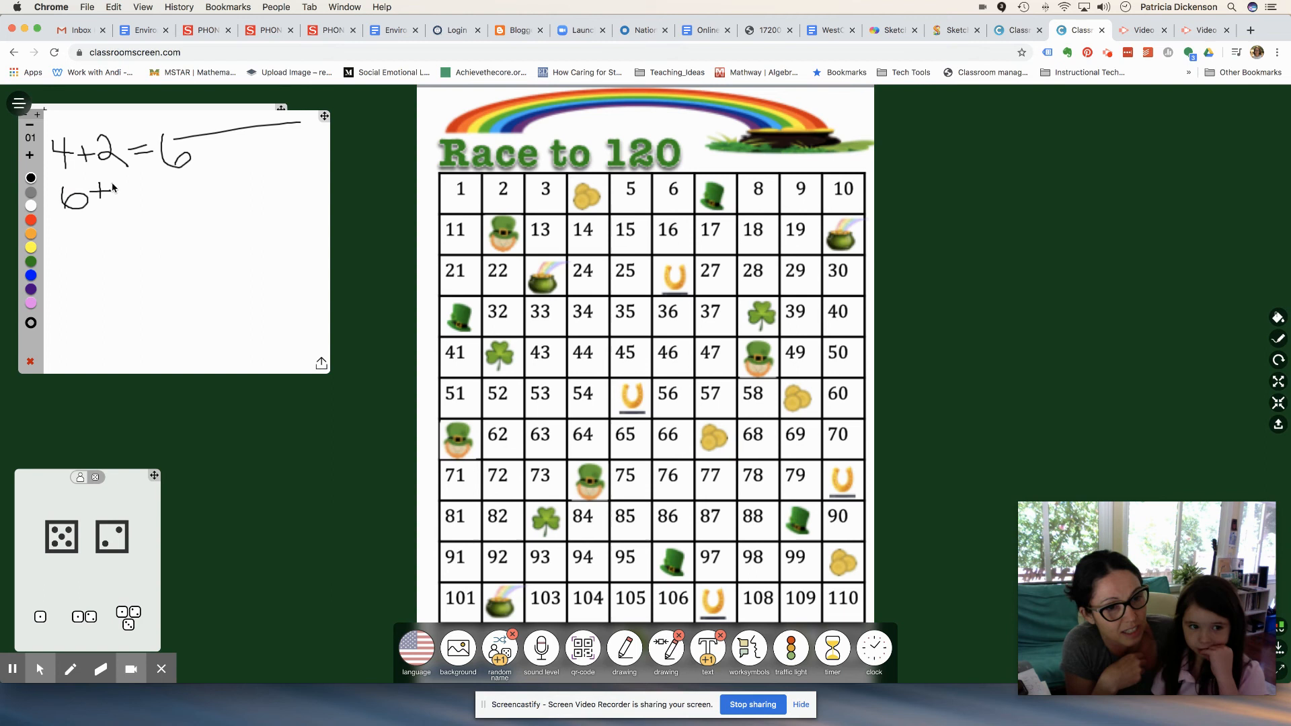
{"action": "left_click_drag", "start_coordinate": [123, 190], "coordinate": [153, 193]}
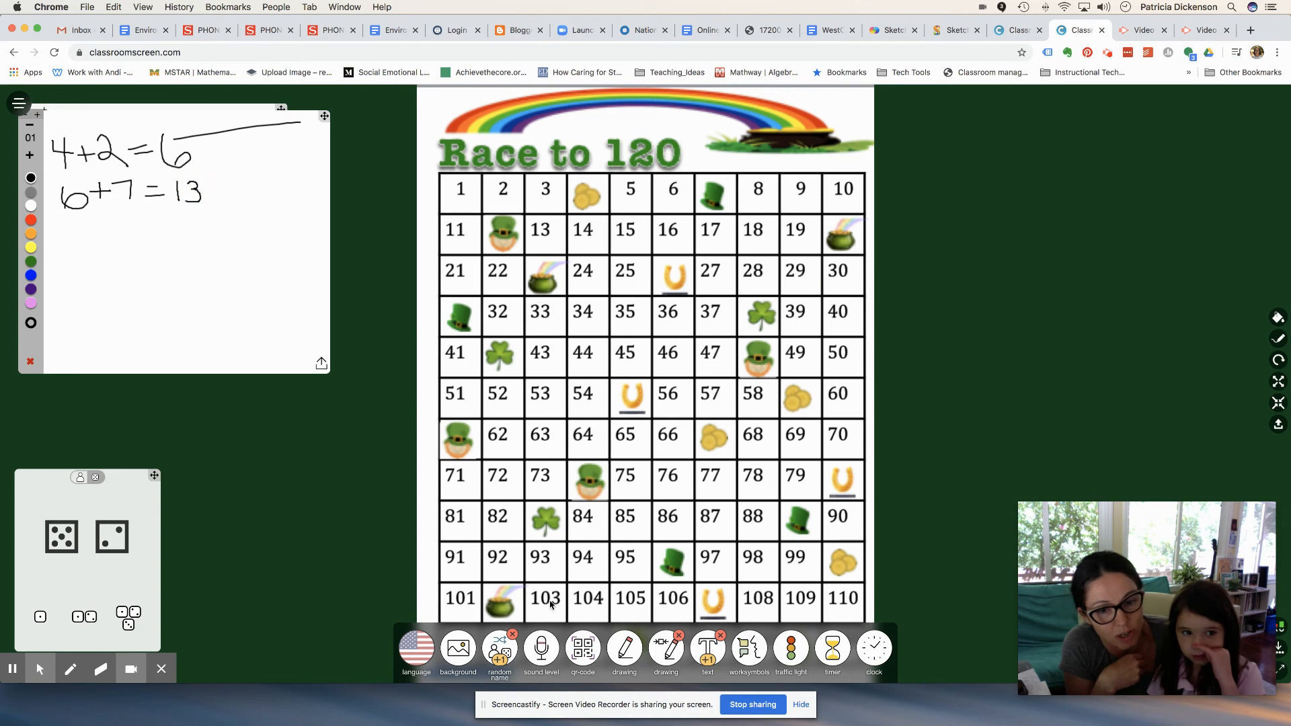
{"action": "mouse_move", "coordinate": [731, 211]}
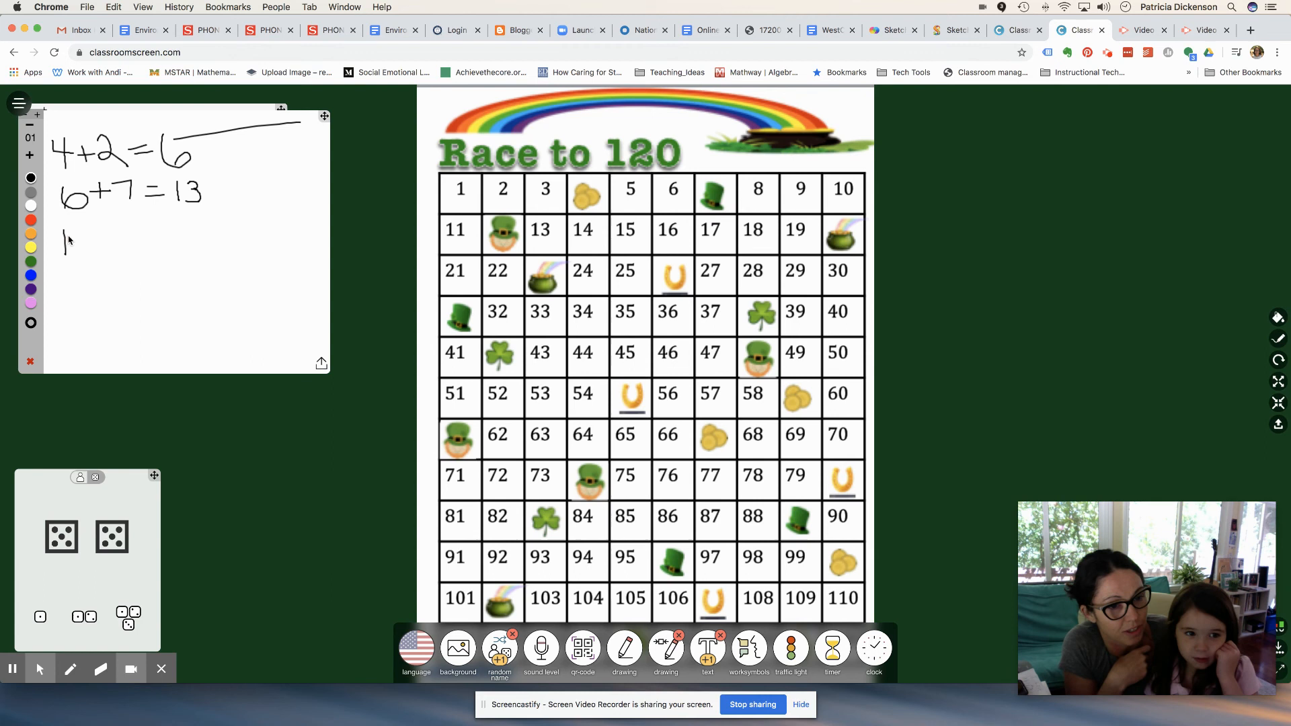
Step: Handwrite 13+10=23+10=33 on the drawing pad's third line
{"action": "left_click_drag", "start_coordinate": [66, 239], "coordinate": [99, 247]}
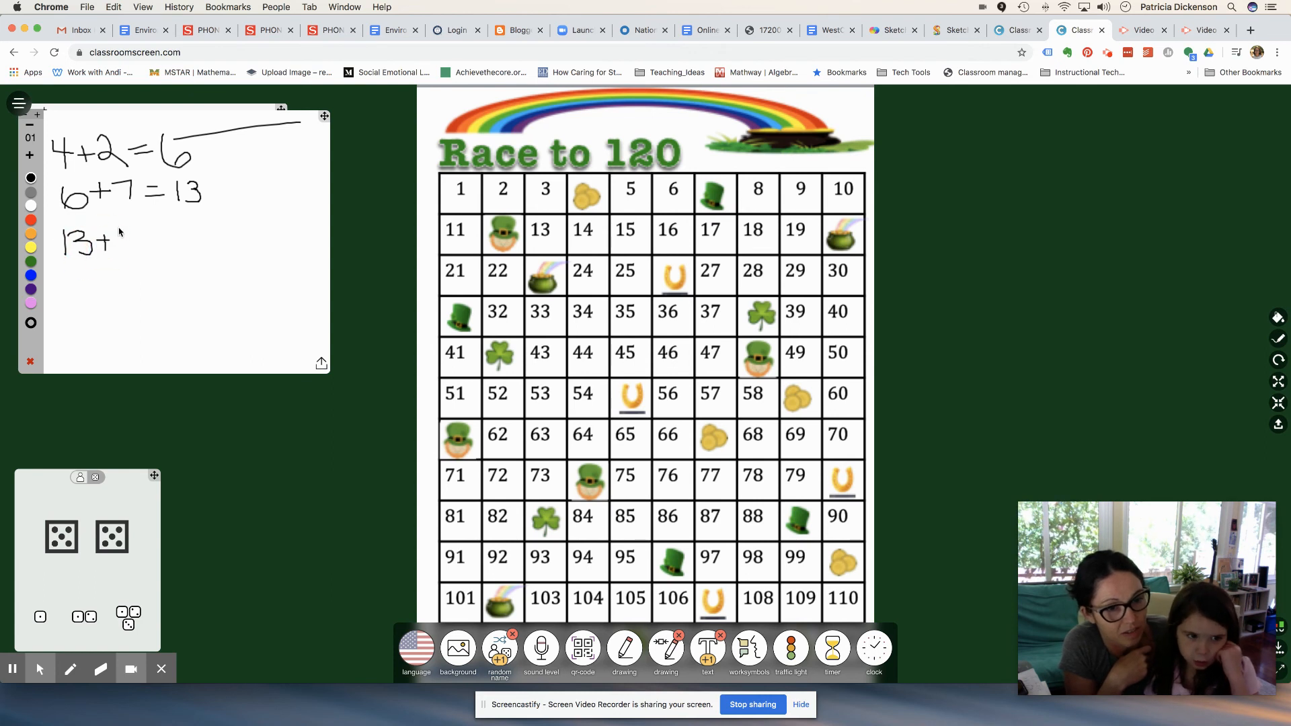
{"action": "left_click_drag", "start_coordinate": [124, 239], "coordinate": [139, 255]}
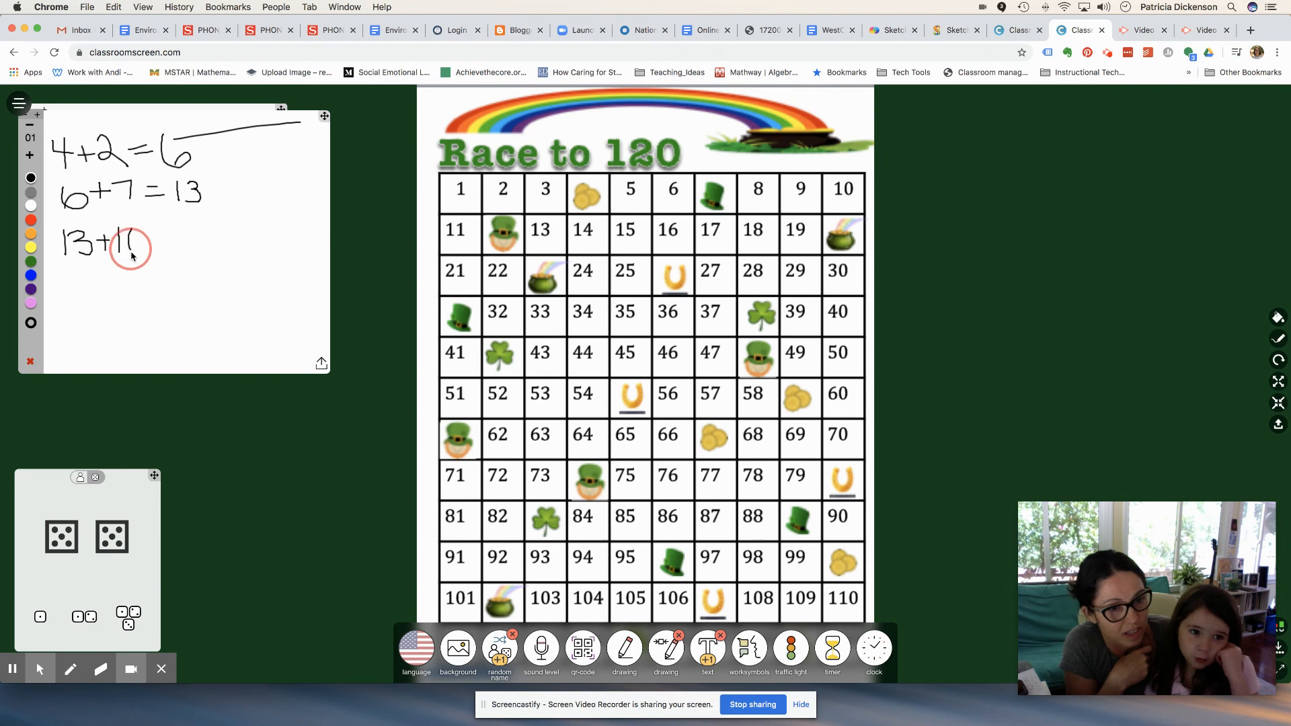
{"action": "left_click_drag", "start_coordinate": [128, 250], "coordinate": [148, 243]}
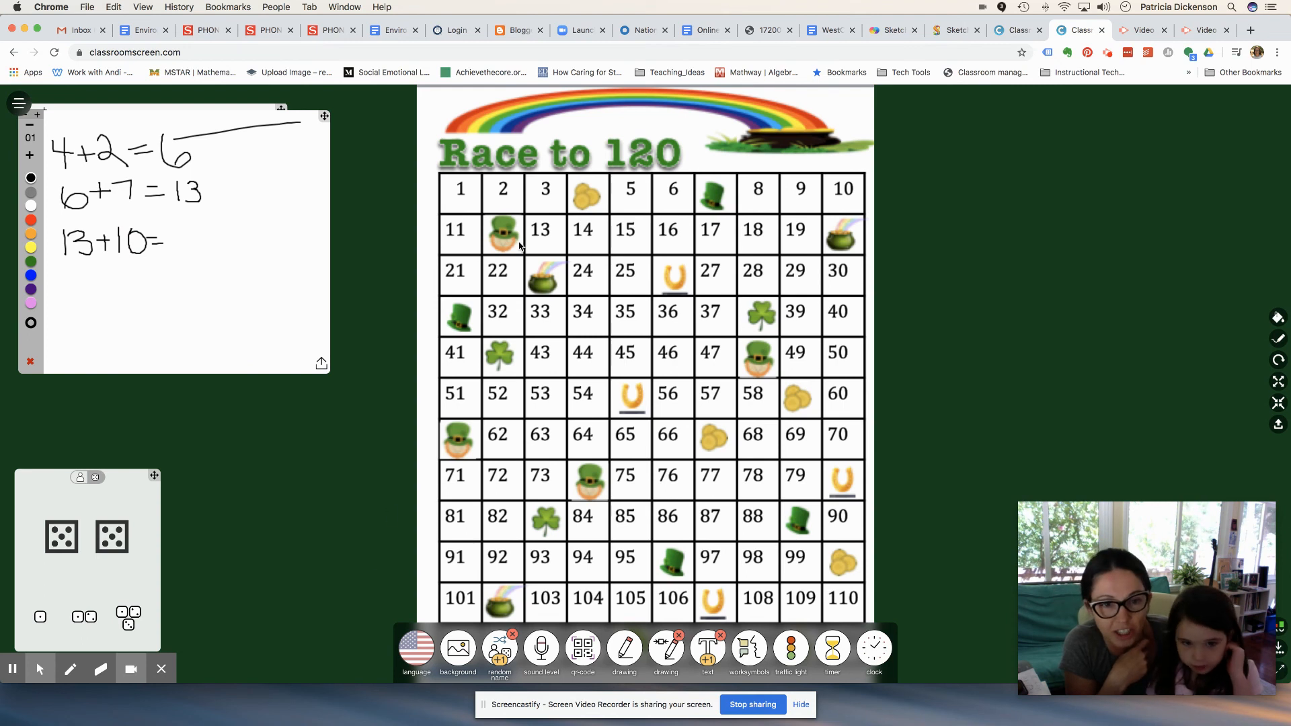
{"action": "mouse_move", "coordinate": [575, 286]}
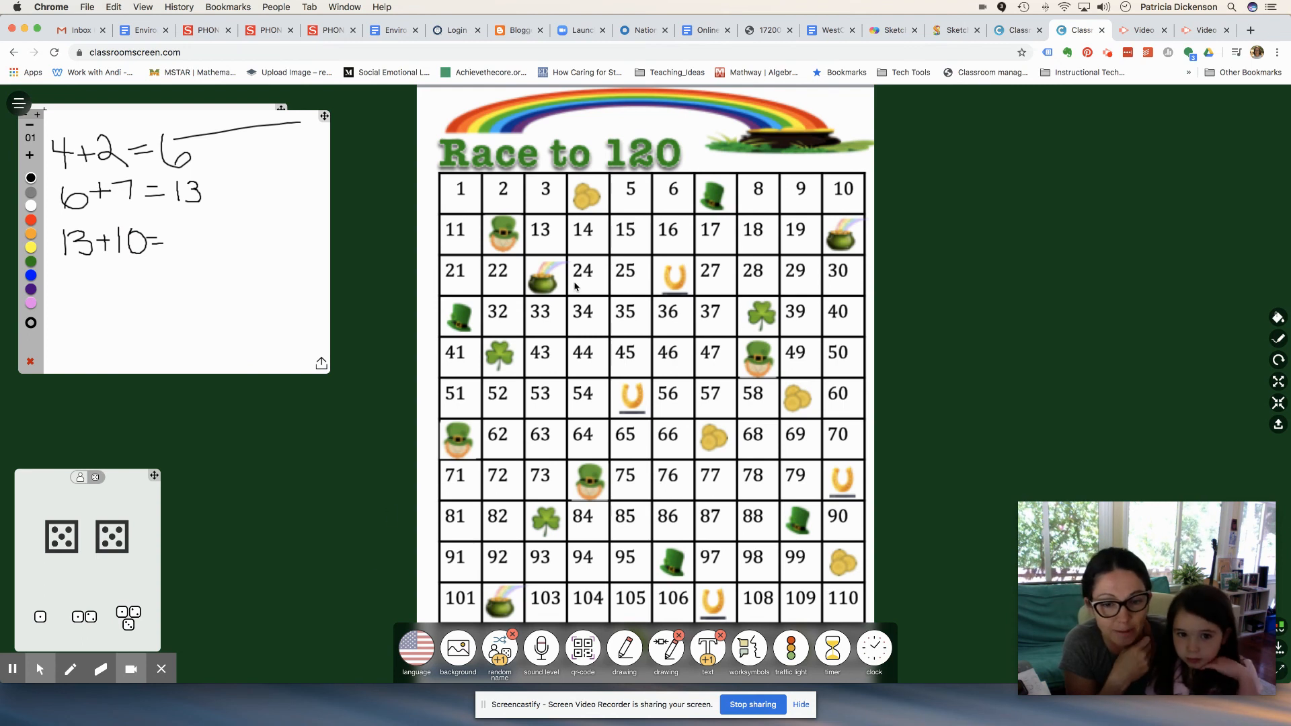
{"action": "mouse_move", "coordinate": [556, 238]}
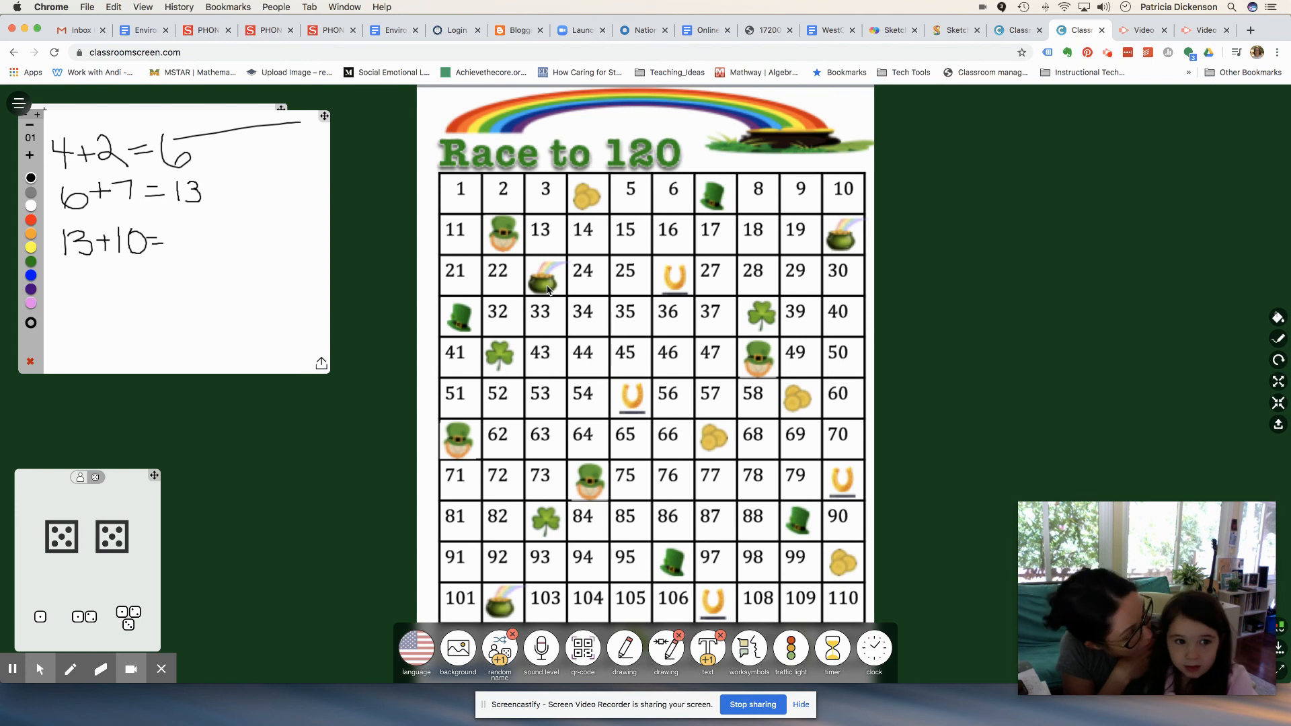
{"action": "mouse_move", "coordinate": [244, 336]}
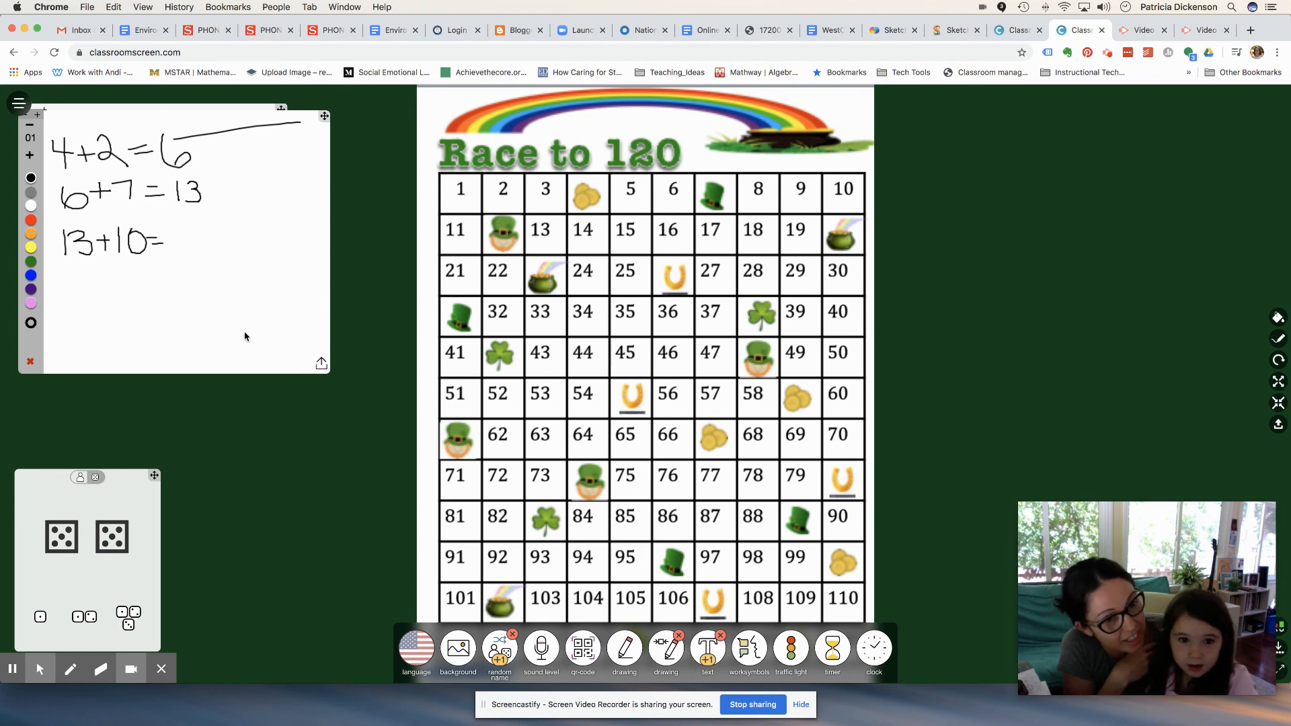
{"action": "left_click_drag", "start_coordinate": [173, 234], "coordinate": [194, 250]}
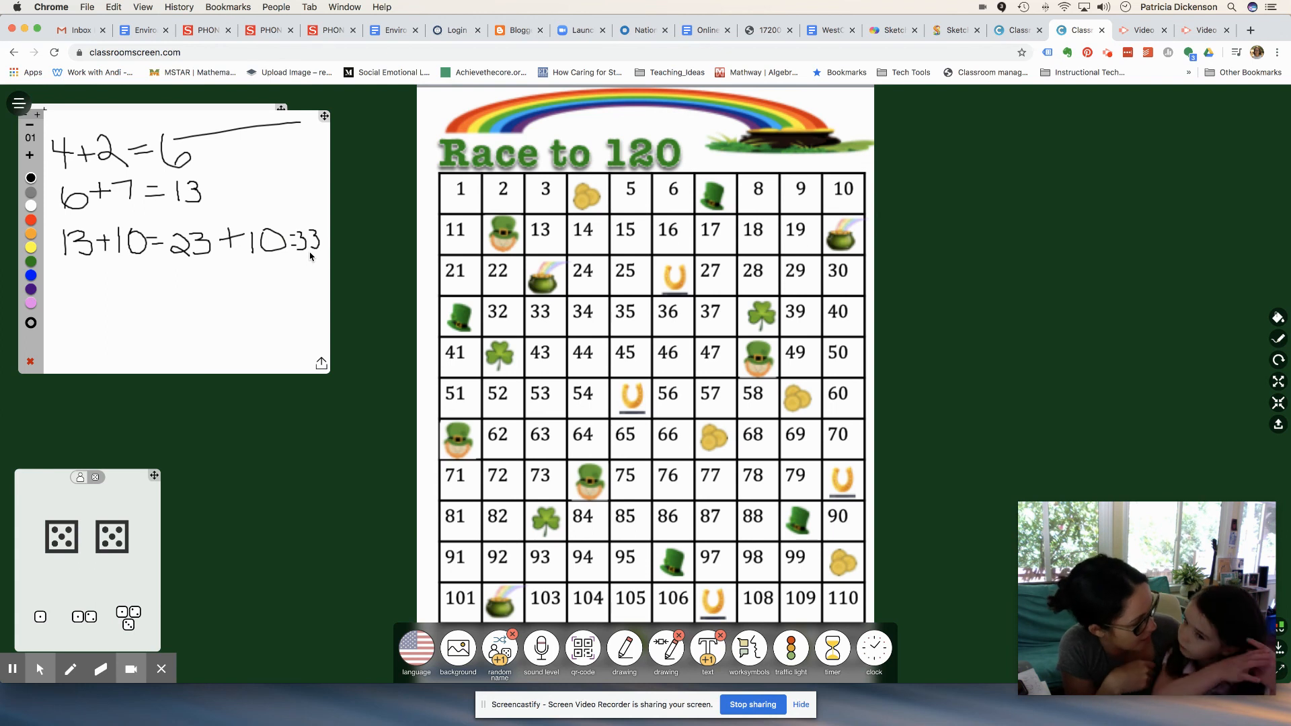
{"action": "mouse_move", "coordinate": [303, 257]}
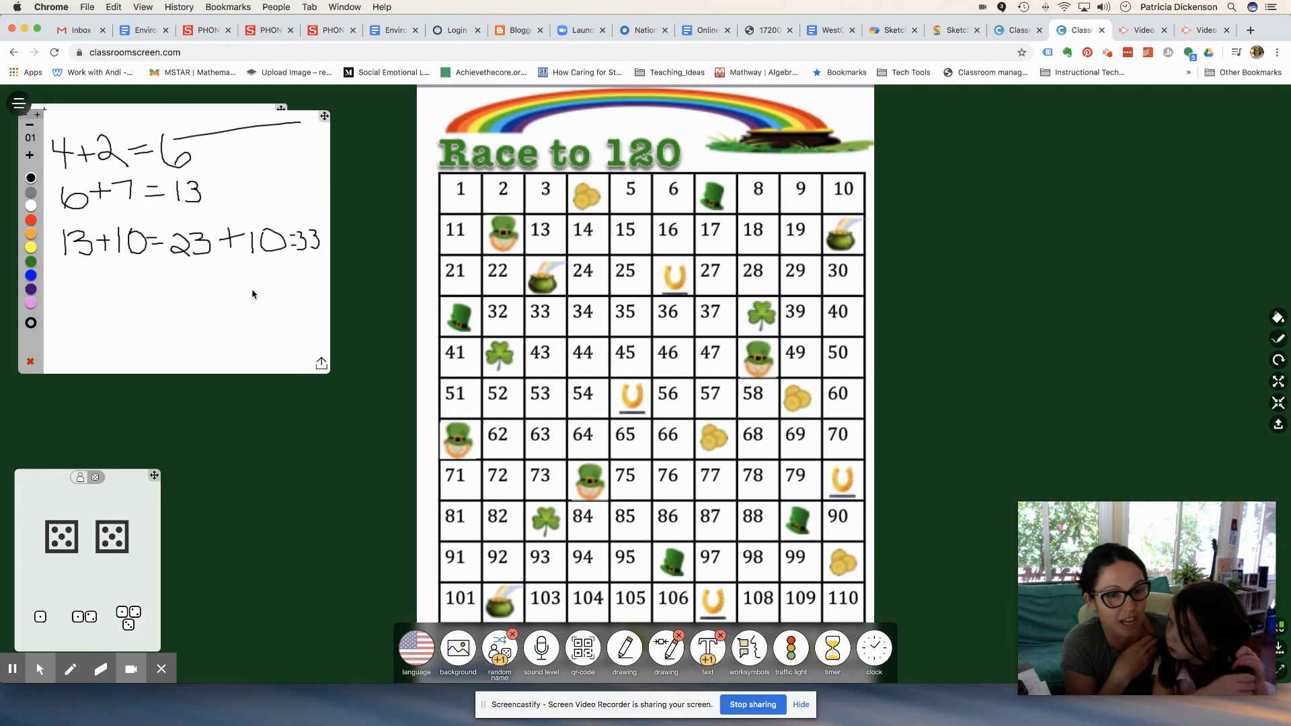
{"action": "mouse_move", "coordinate": [274, 296]}
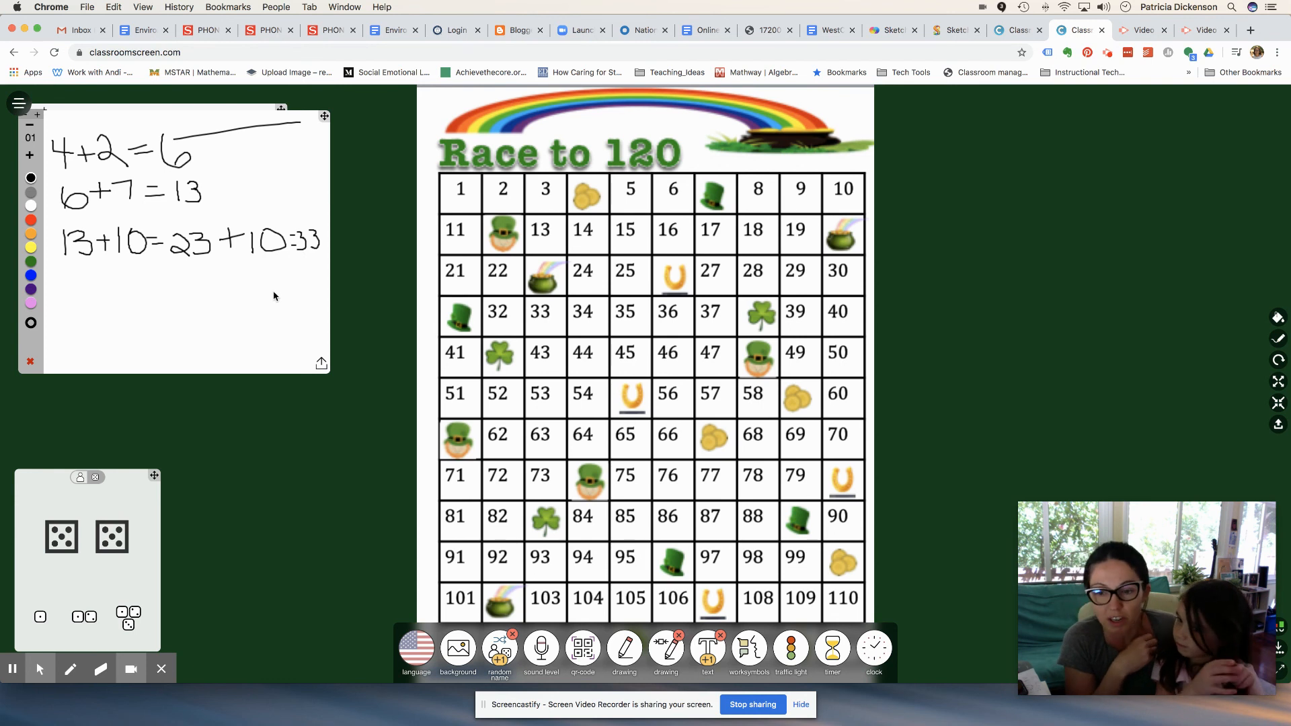
{"action": "mouse_move", "coordinate": [233, 336]}
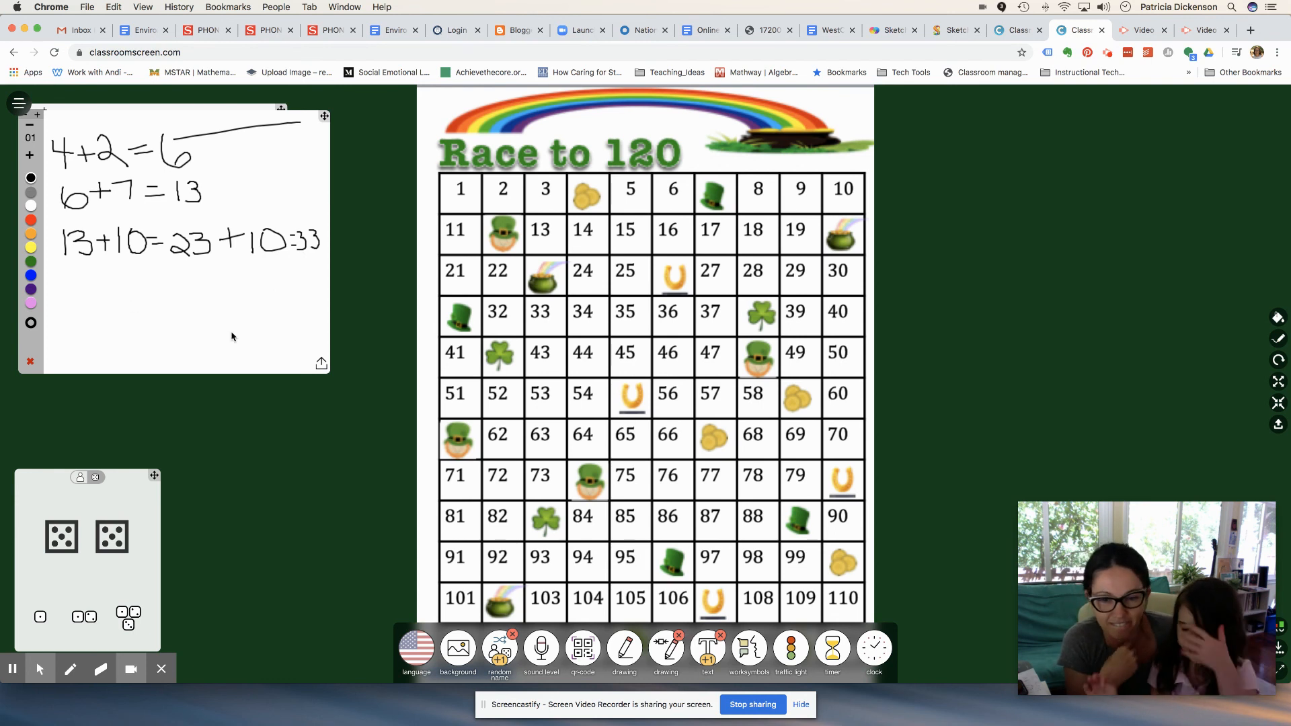